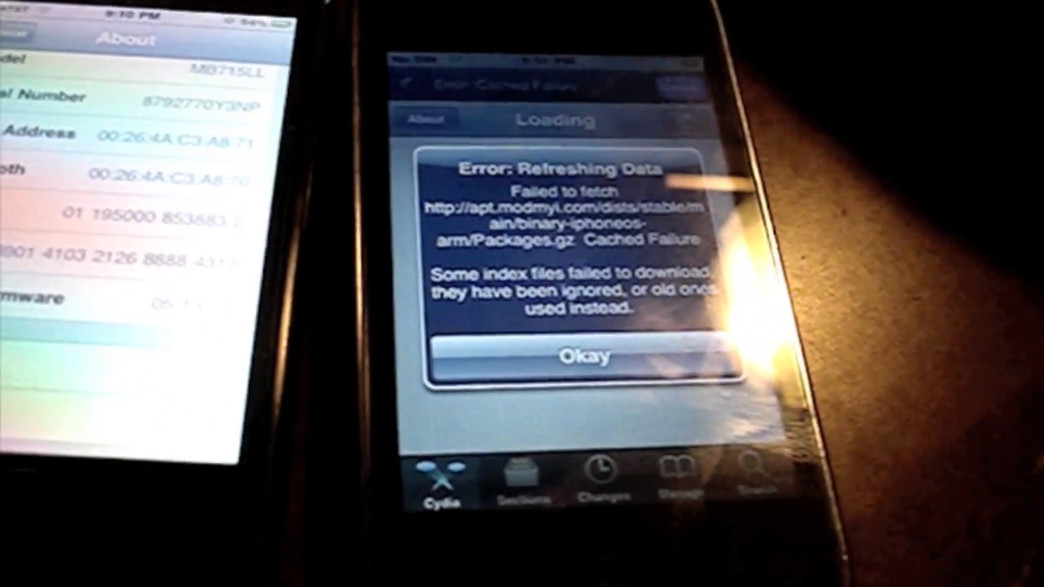
Step: Dismiss the 'Error: Refreshing Data' alert about the failed modmyi package index
{"action": "left_click", "coordinate": [584, 356]}
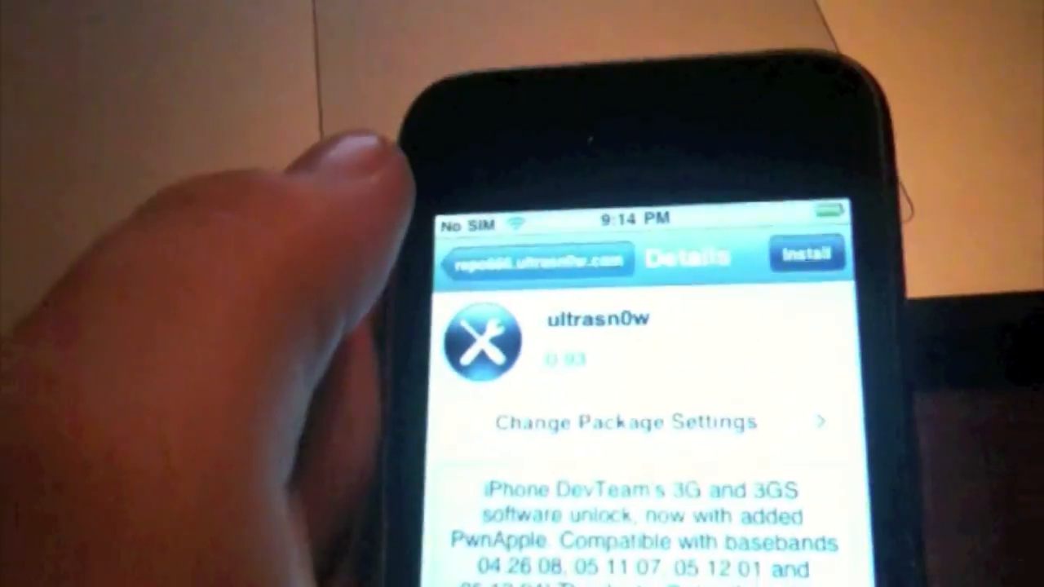
Step: Install the ultrasn0w 0.93 package and confirm, letting Cydia complete and reload data
{"action": "left_click", "coordinate": [806, 255]}
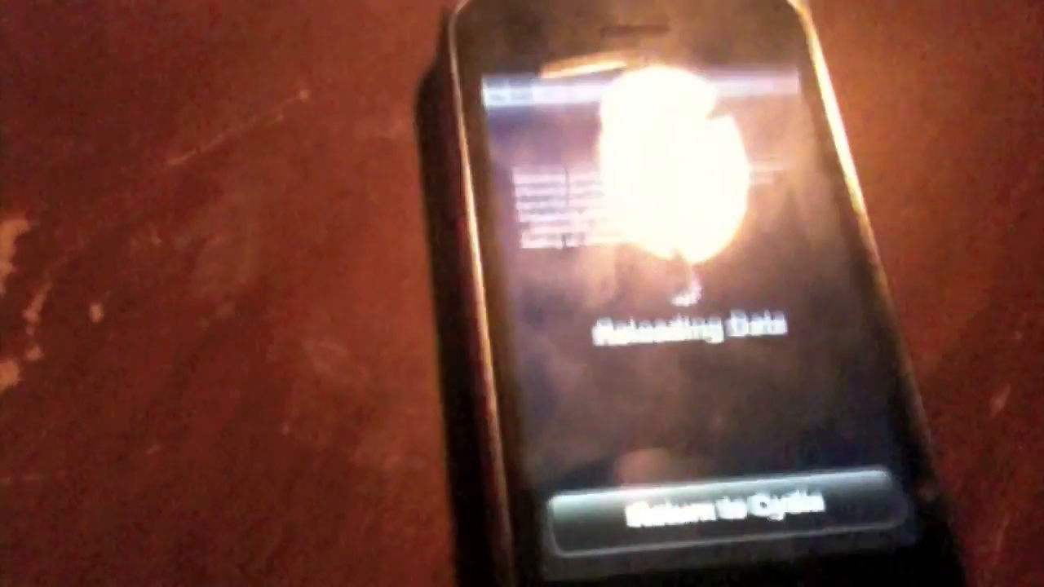